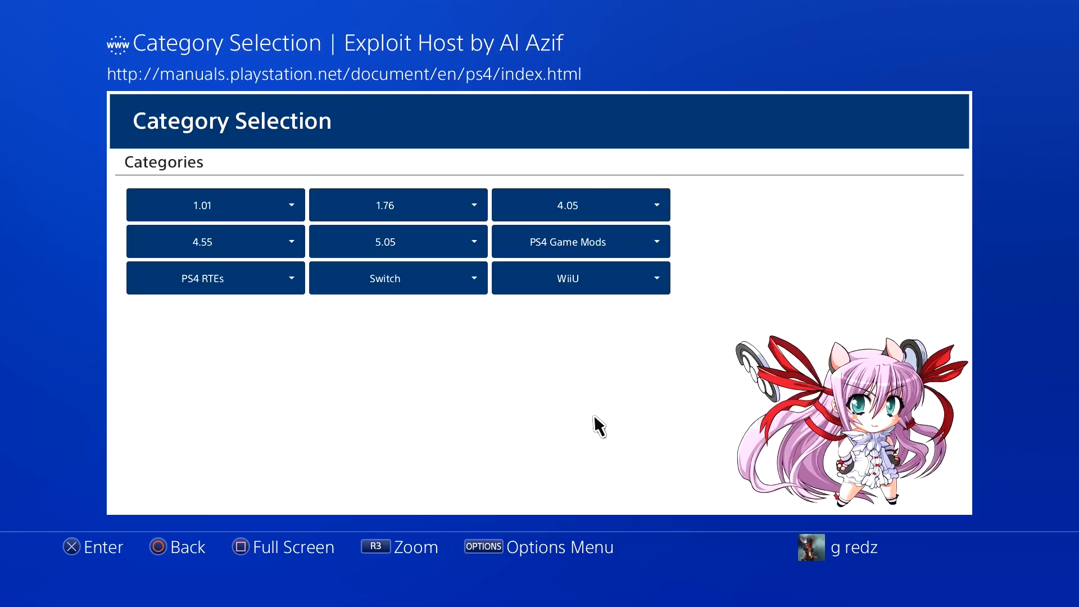
Step: Choose PS4 Game Mods from the Category Selection page to list its mod menus
{"action": "left_click", "coordinate": [567, 242]}
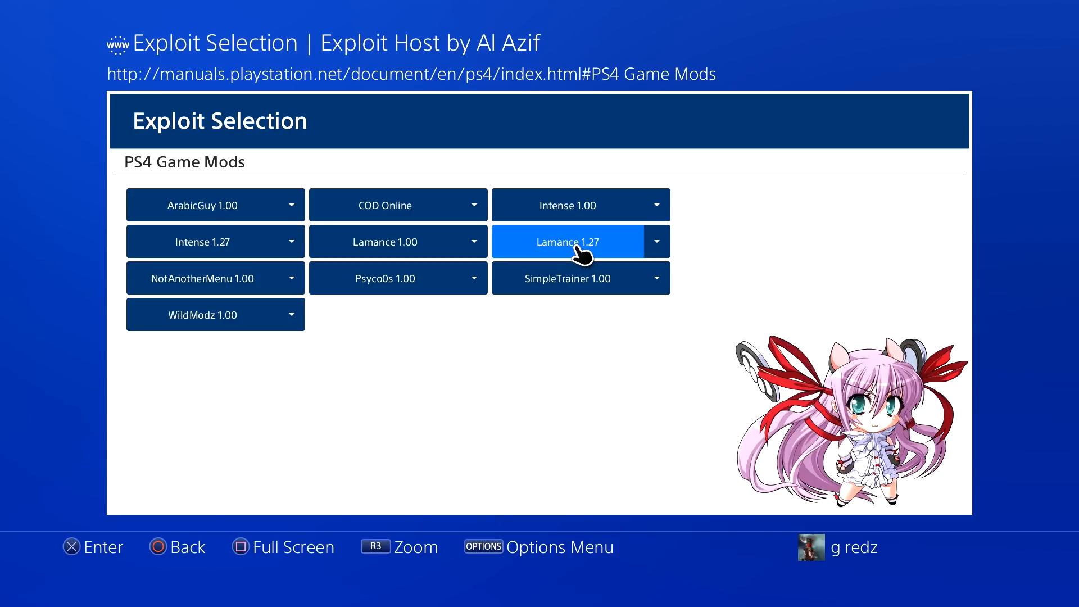
{"action": "mouse_move", "coordinate": [201, 189]}
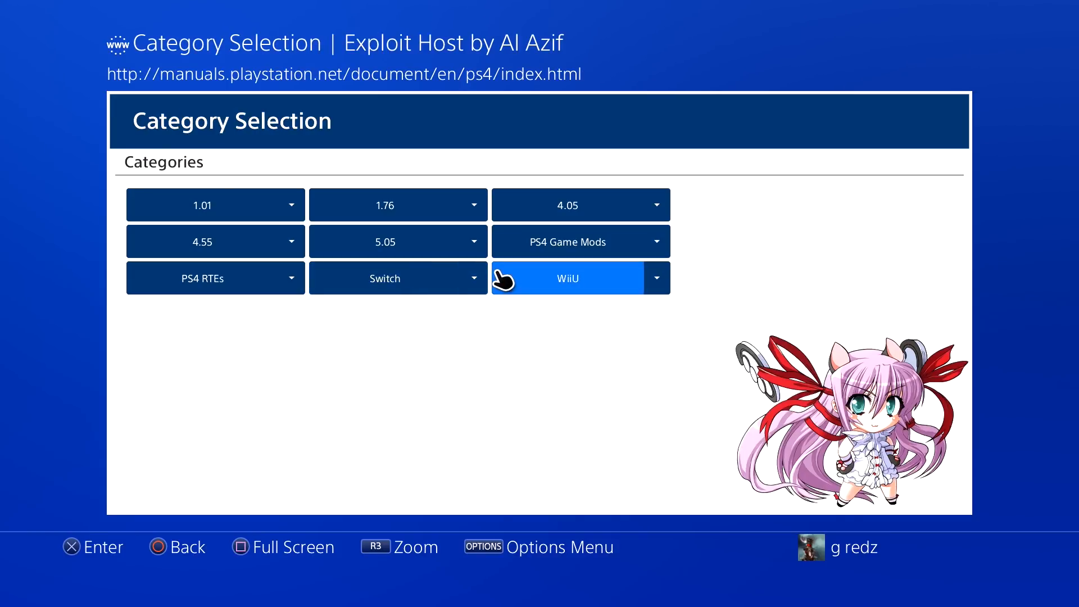
Step: Choose PS4 RTEs from the Category Selection page to list PS4Debug and TylerMods
{"action": "left_click", "coordinate": [215, 277]}
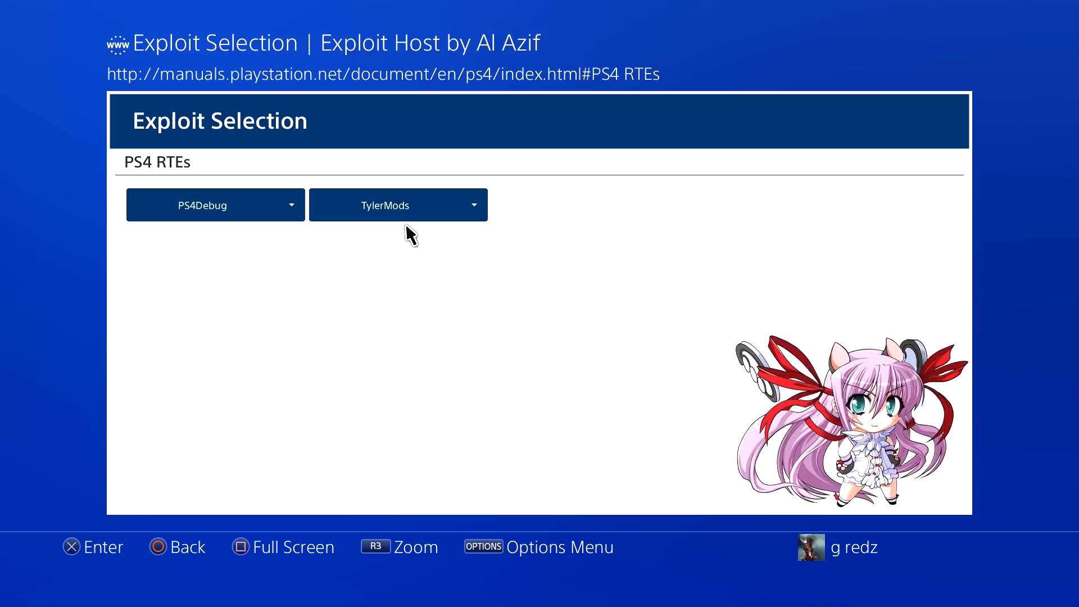
Step: Run the TylerMods payload from the PS4 RTEs list until Success appears
{"action": "left_click", "coordinate": [387, 205]}
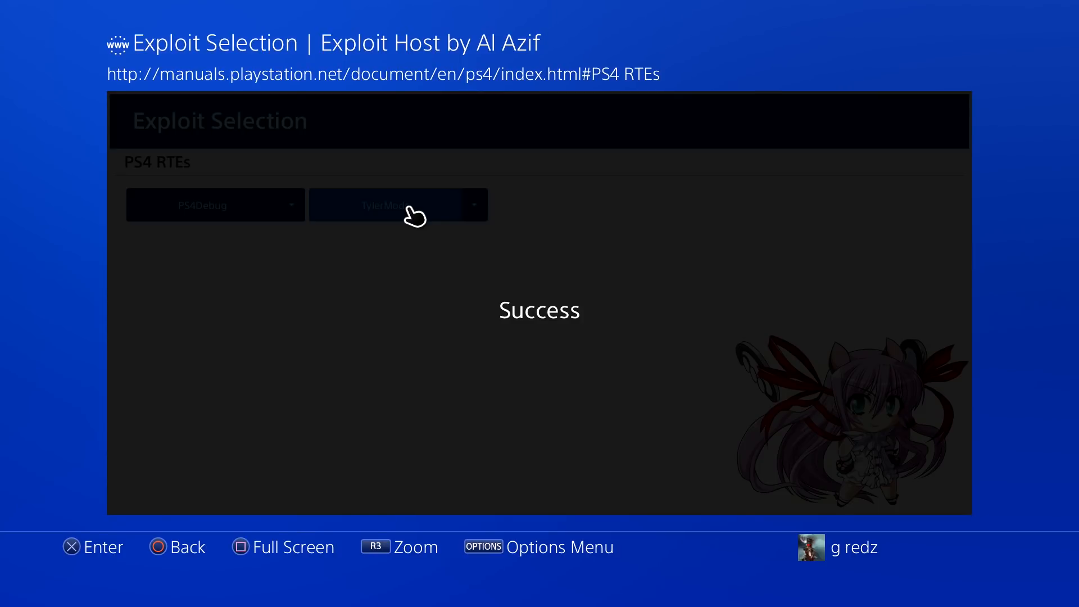